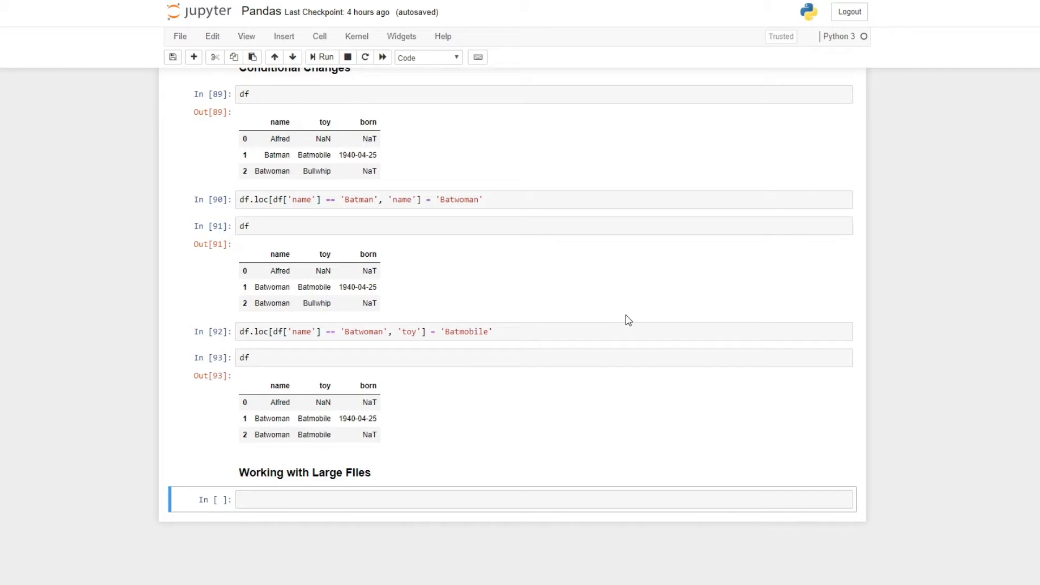
mouse_move(497, 479)
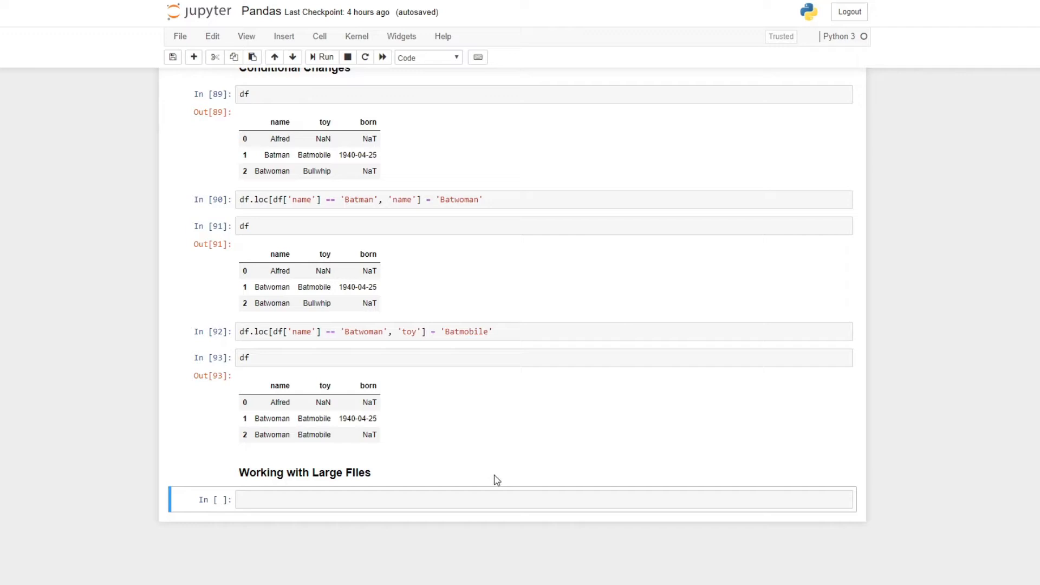
Display ndf2, then try ndr2.to_csv("Large_file.csv"), which fails with NameError.
click(423, 500)
text(ndf2)
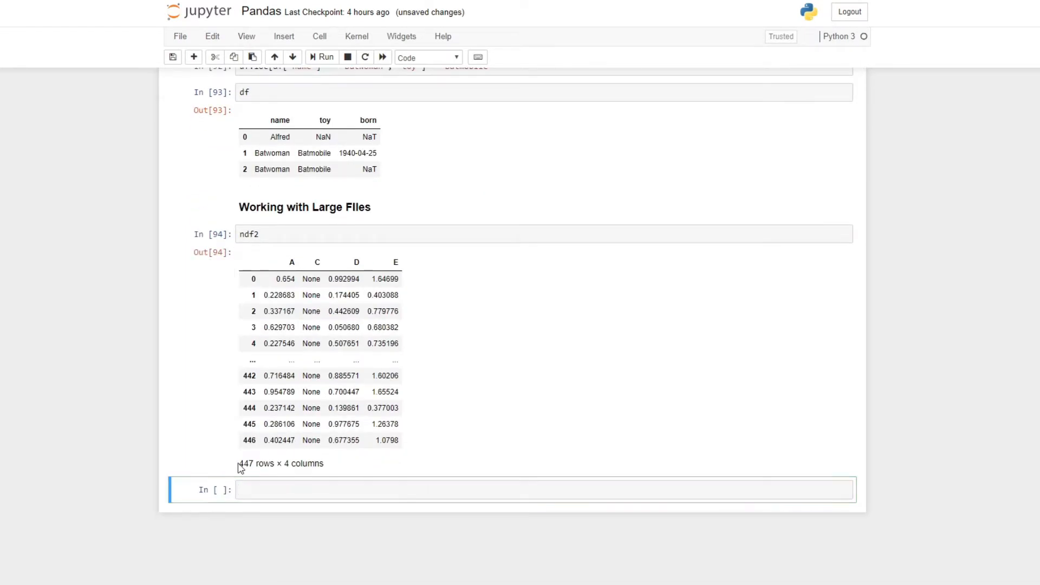
double_click(292, 463)
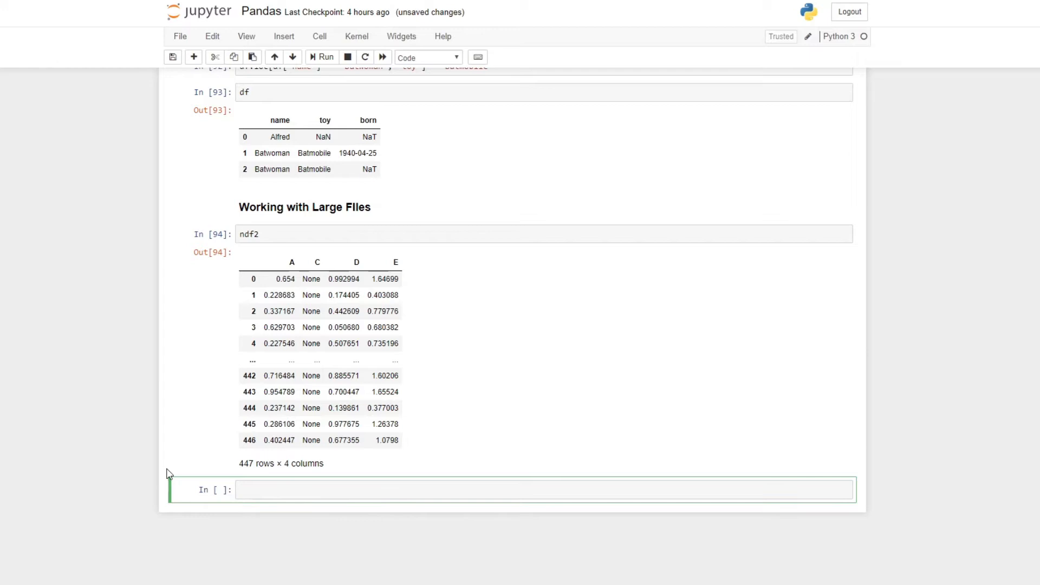
text(ndr2.to_)
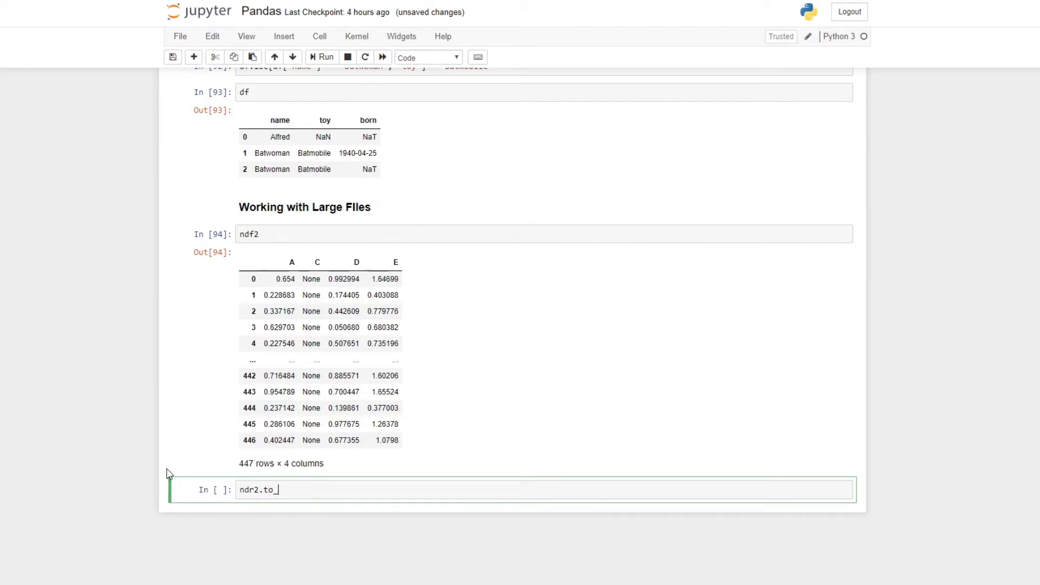
text(csv())
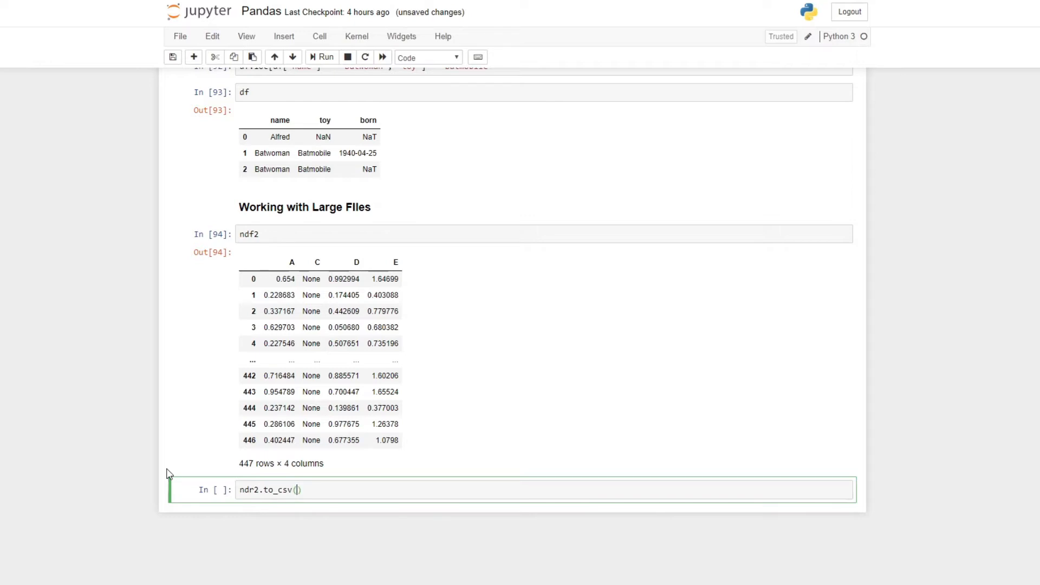
text("")
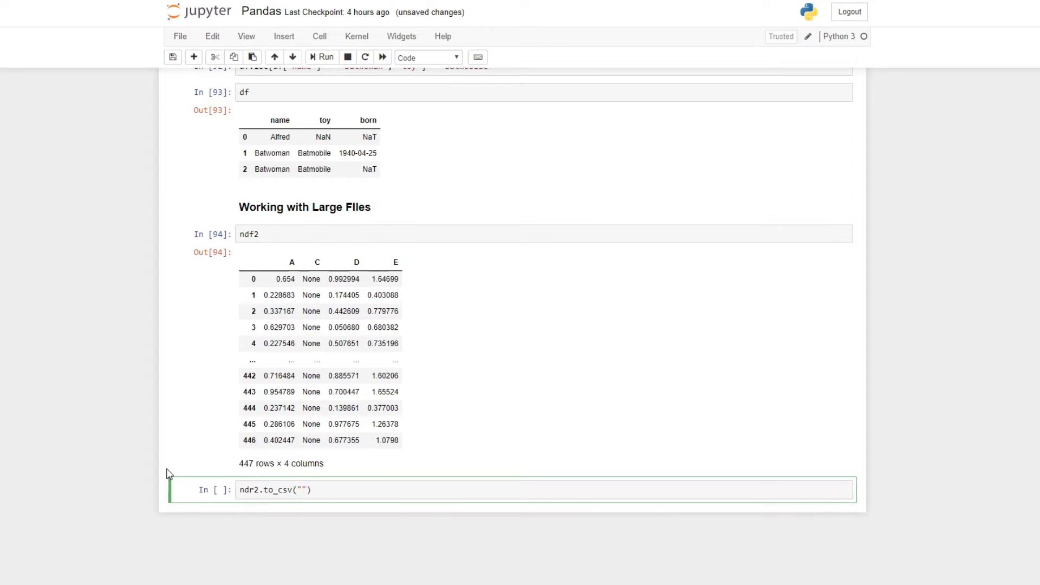
text(Large)
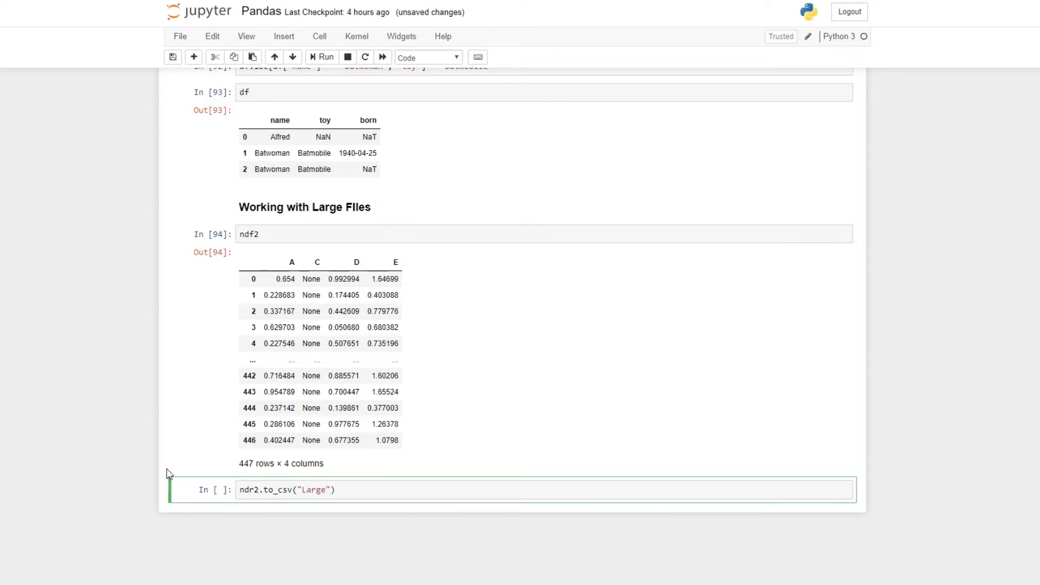
text(_file.csv)
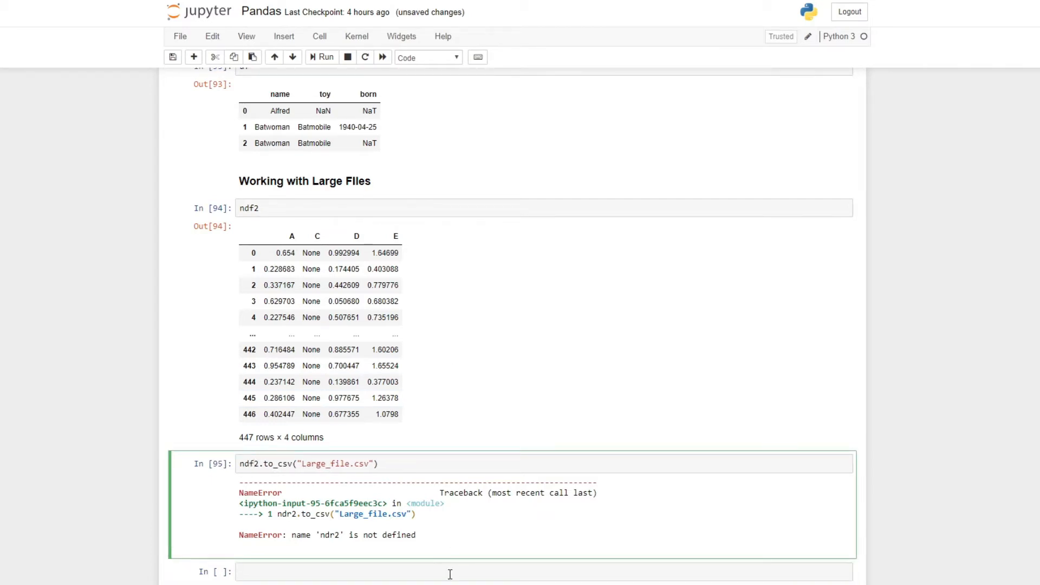
Open Large_file.csv from Desktop > Tutorial > Pandas in Excel to inspect it.
click(324, 56)
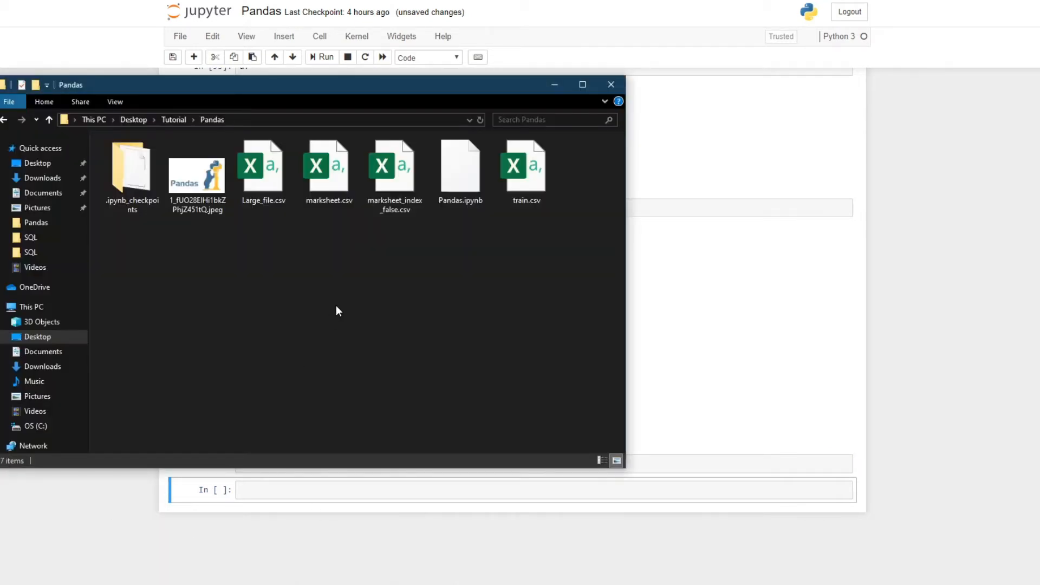
click(262, 166)
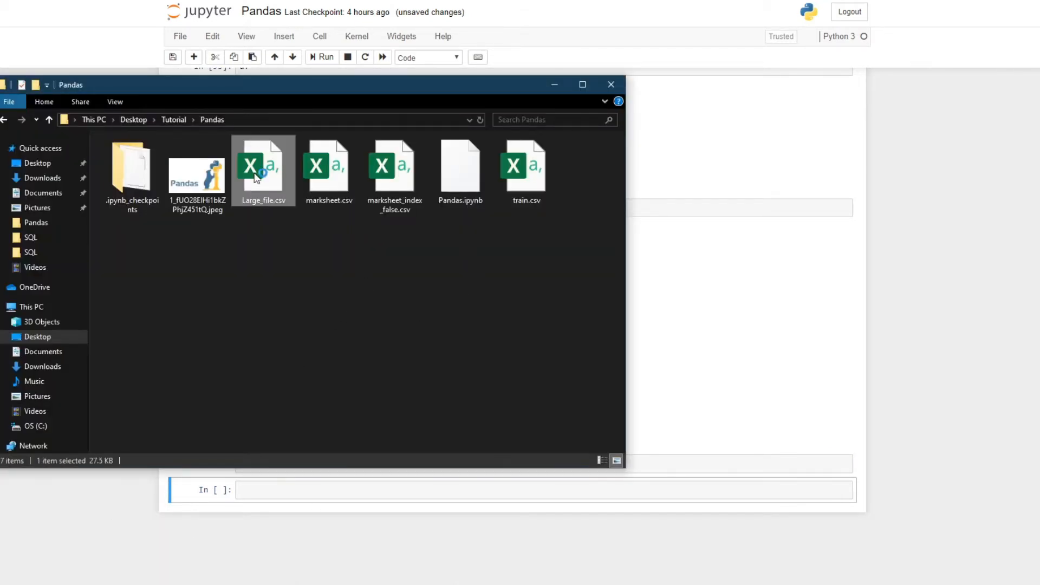
double_click(263, 166)
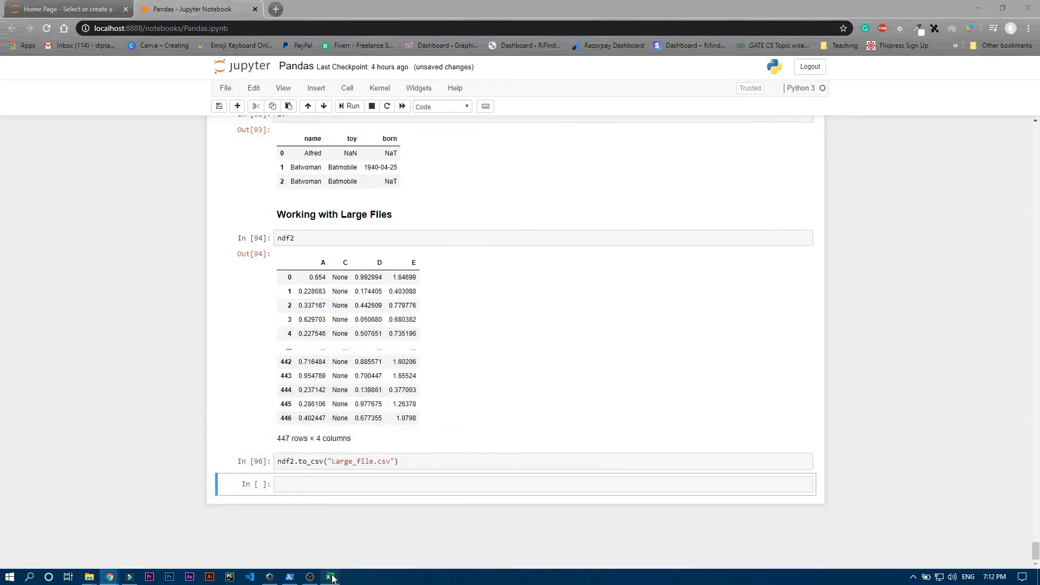
click(330, 576)
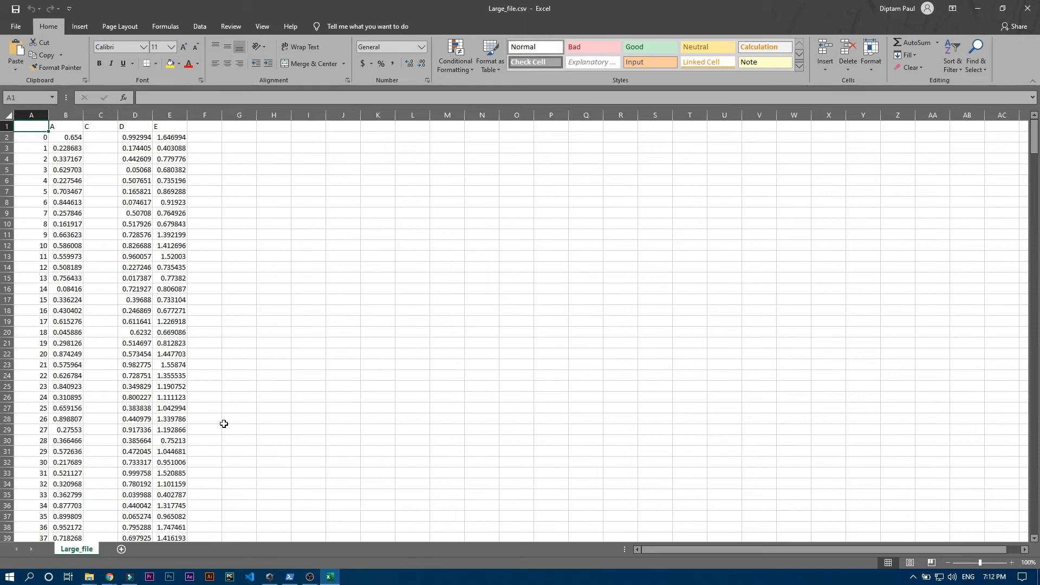
mouse_move(243, 311)
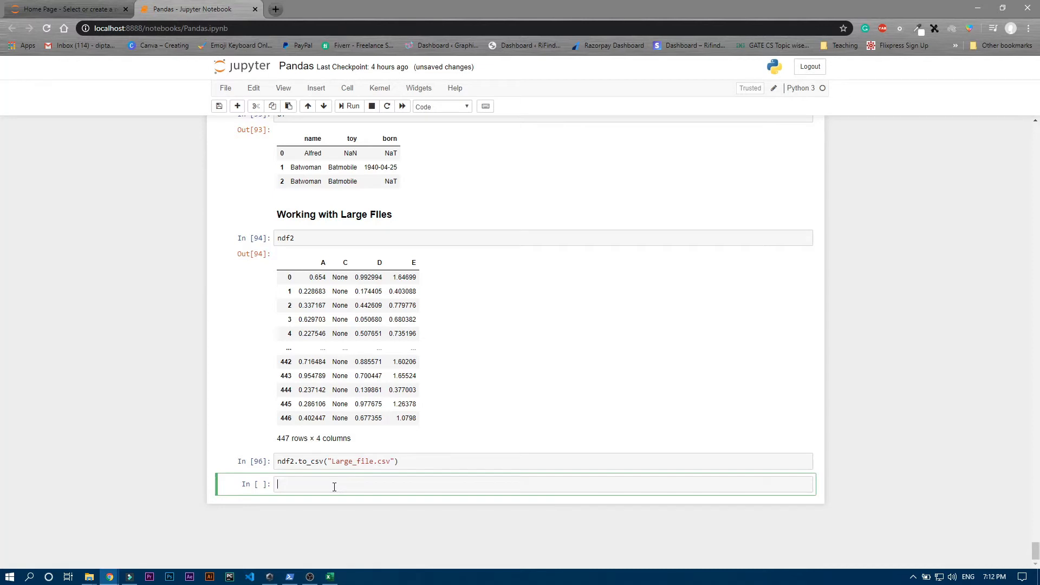
Begin new_data_frame = pd.read_csv("Large_file.csv", chunksize in a new cell, unrun.
text(new_)
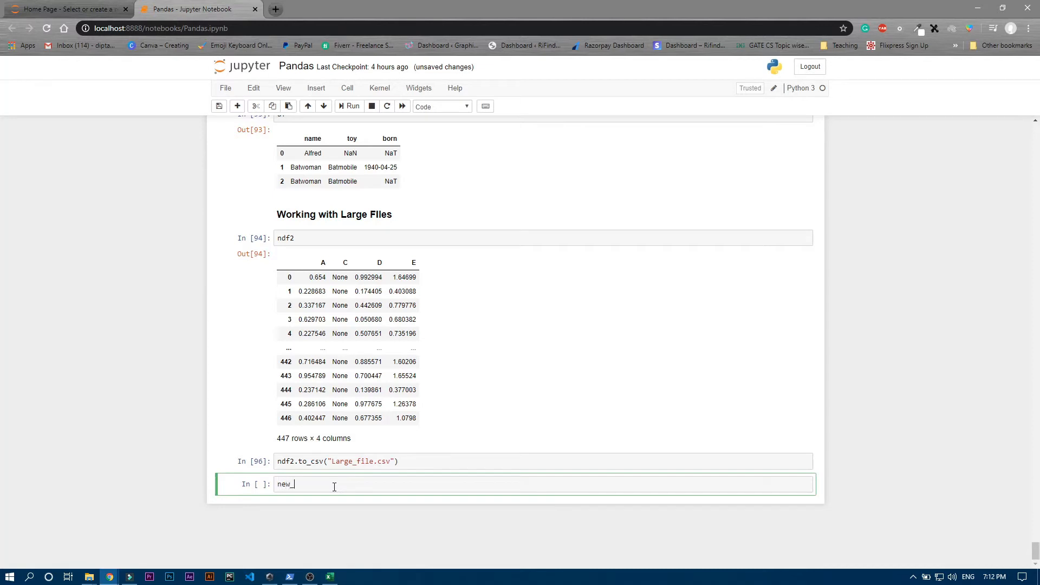
text(data_fram)
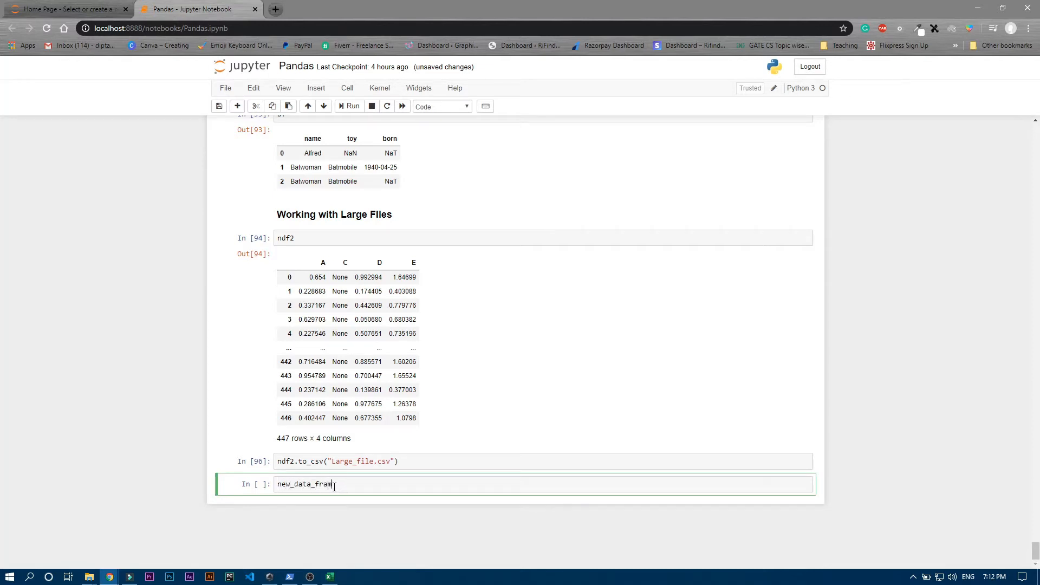
text(e= p)
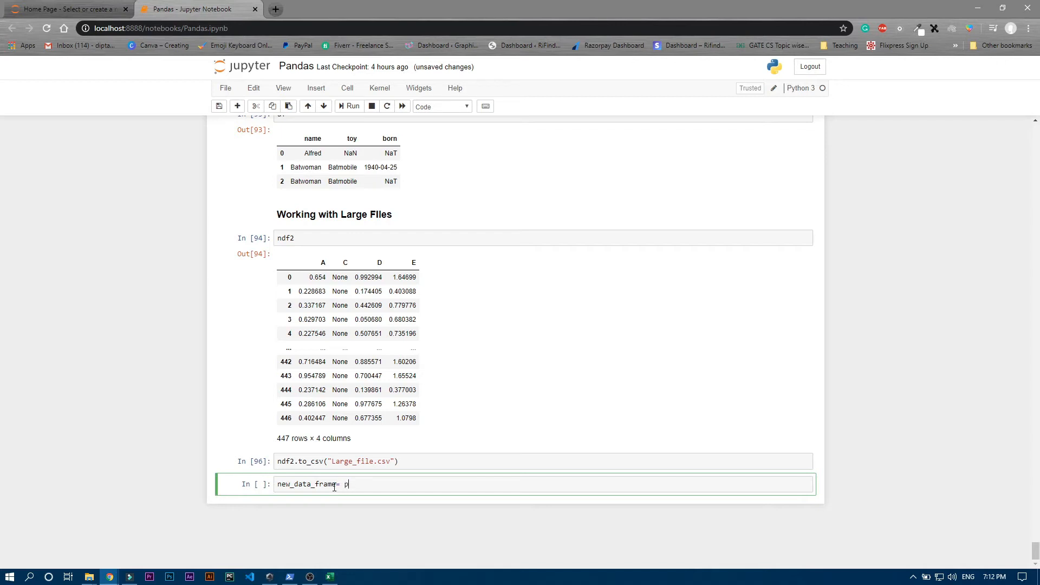
text(d.re)
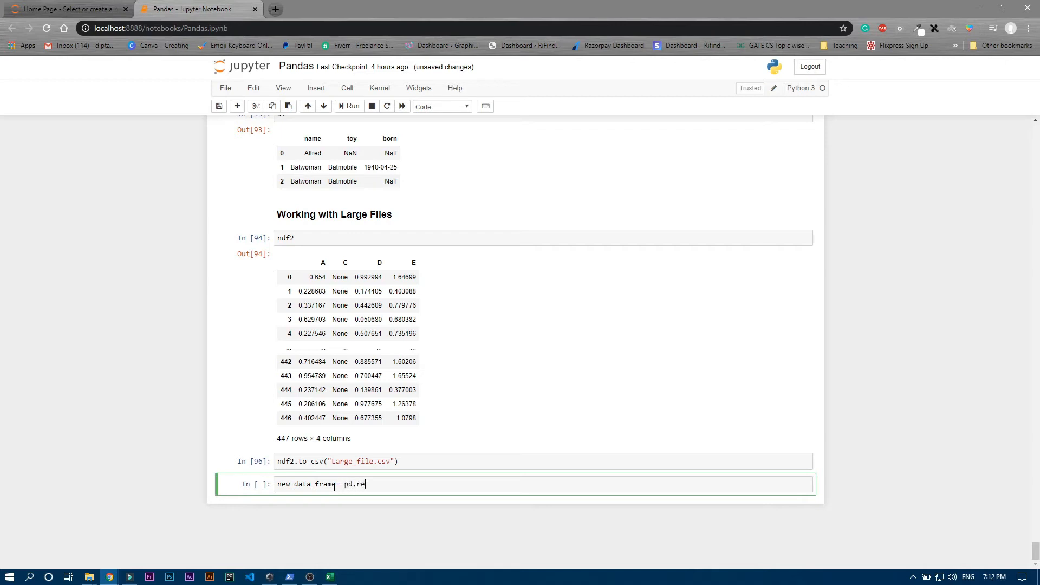
text(ad)
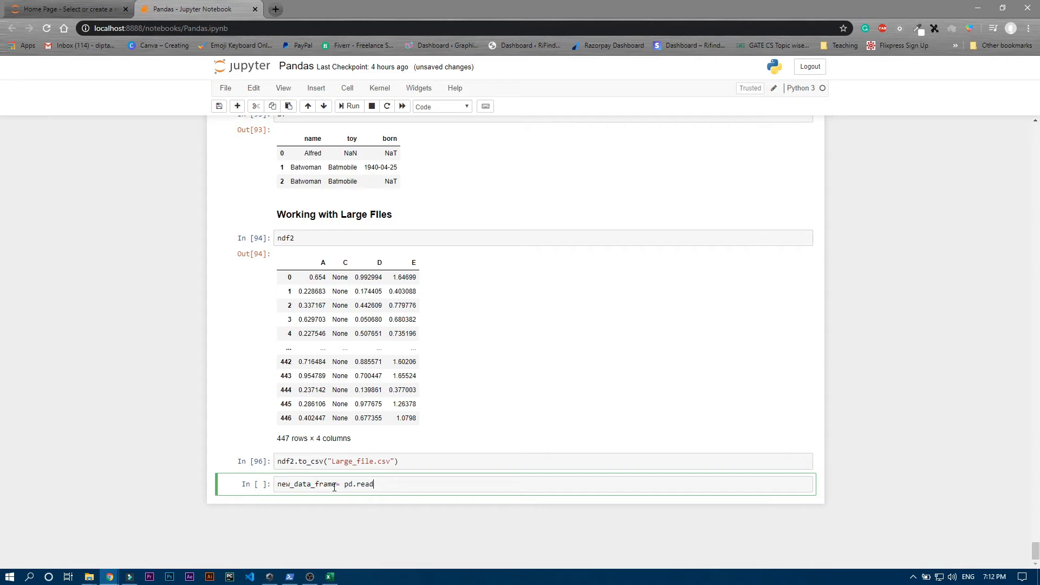
text(_csv())
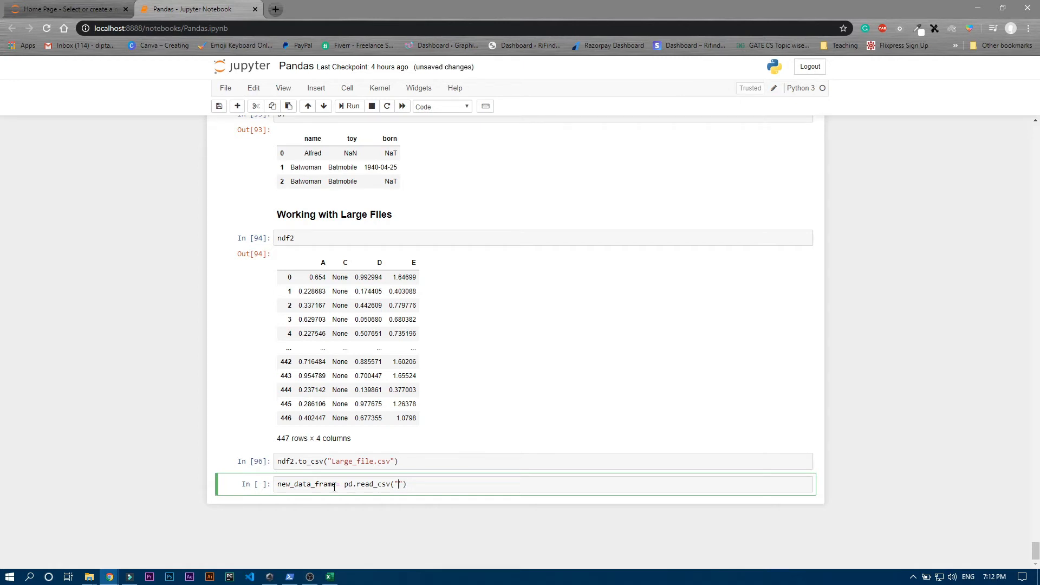
text(Large_f)
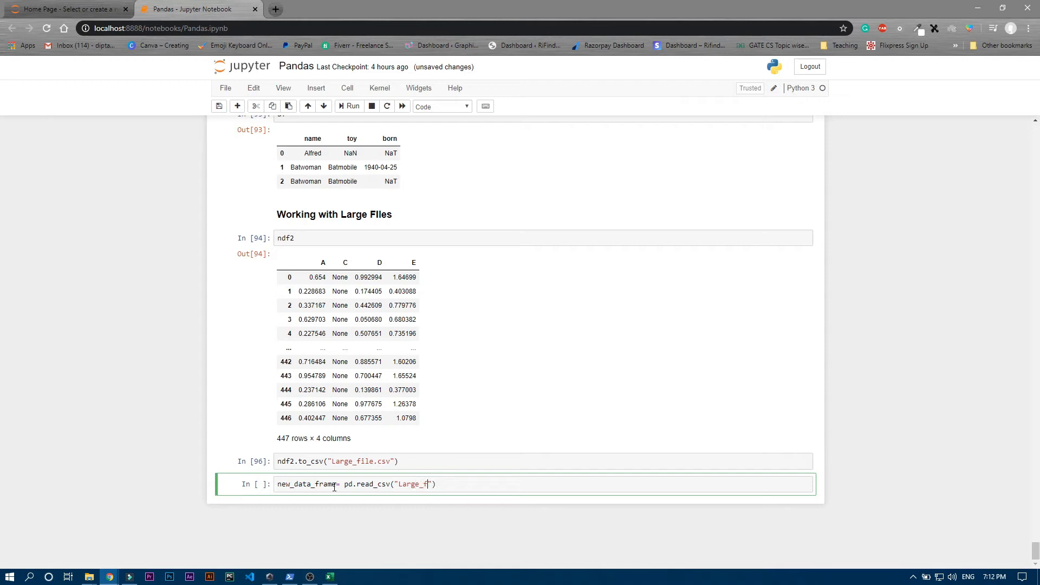
text(ile.csv)
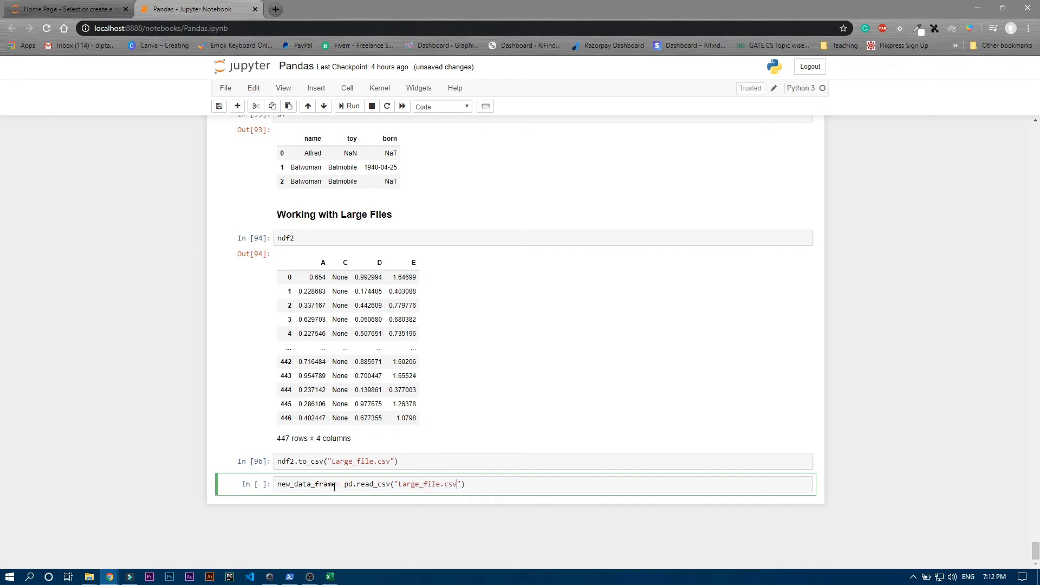
text(,)
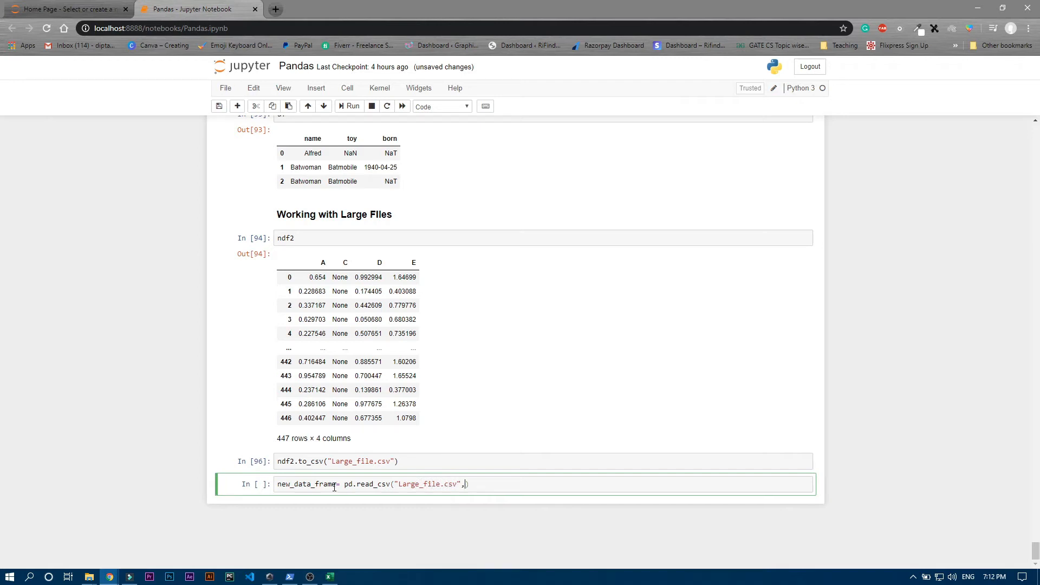
text(chunksize)
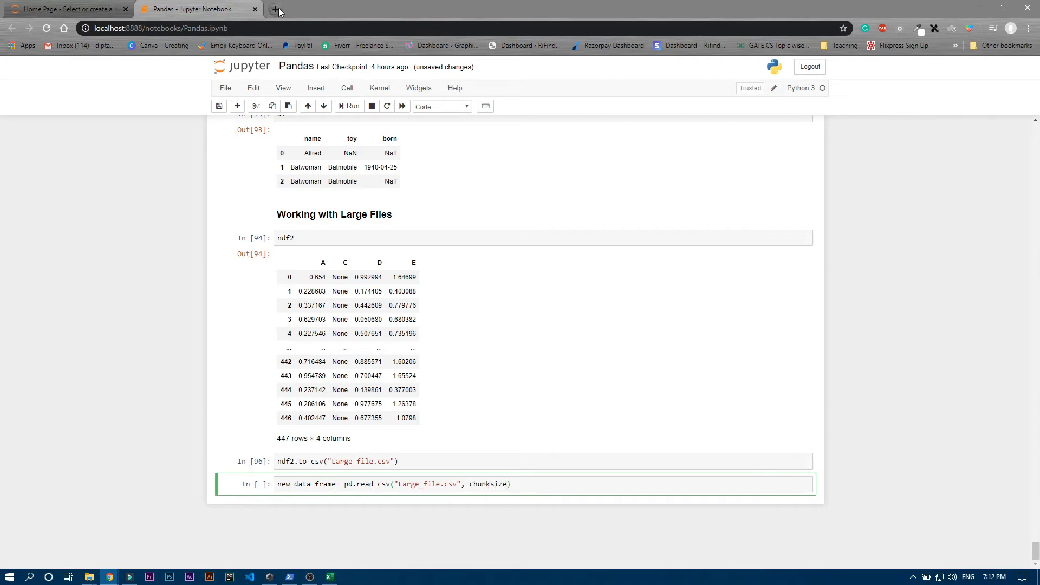
Look up the chunksize parameter on the pandas.read_csv documentation page.
click(280, 9)
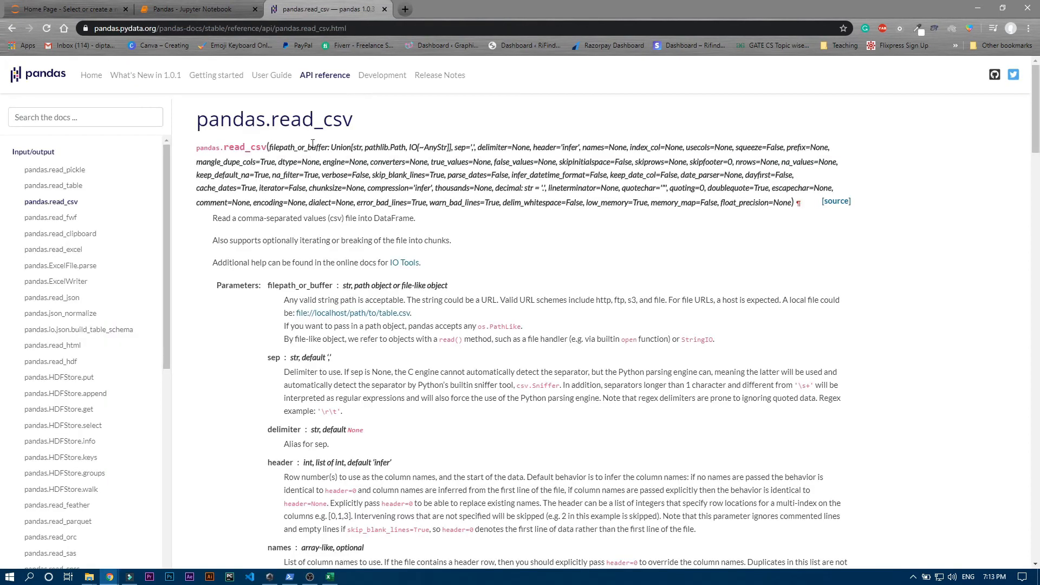
double_click(304, 120)
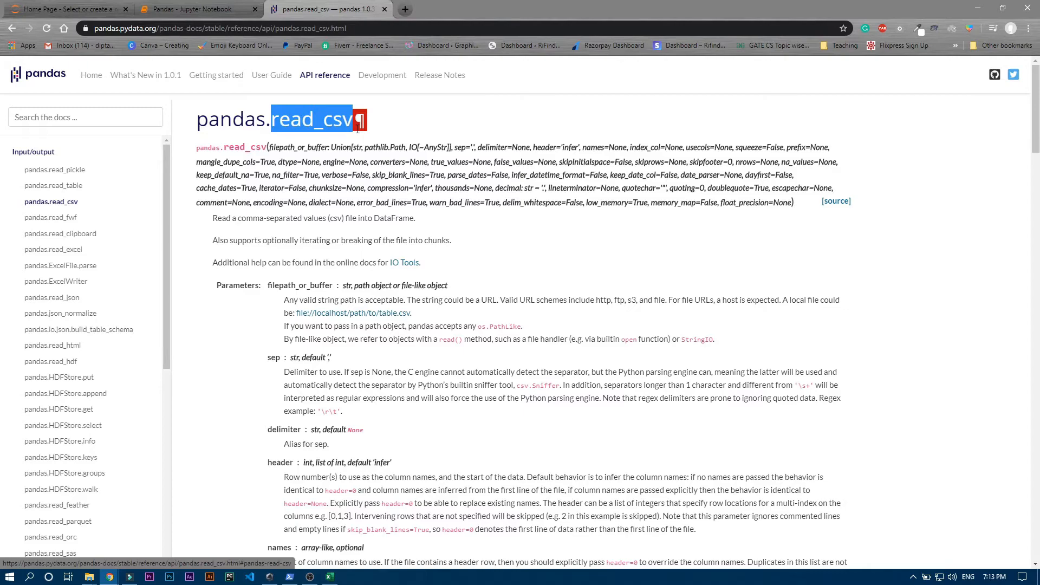
scroll(down, 3)
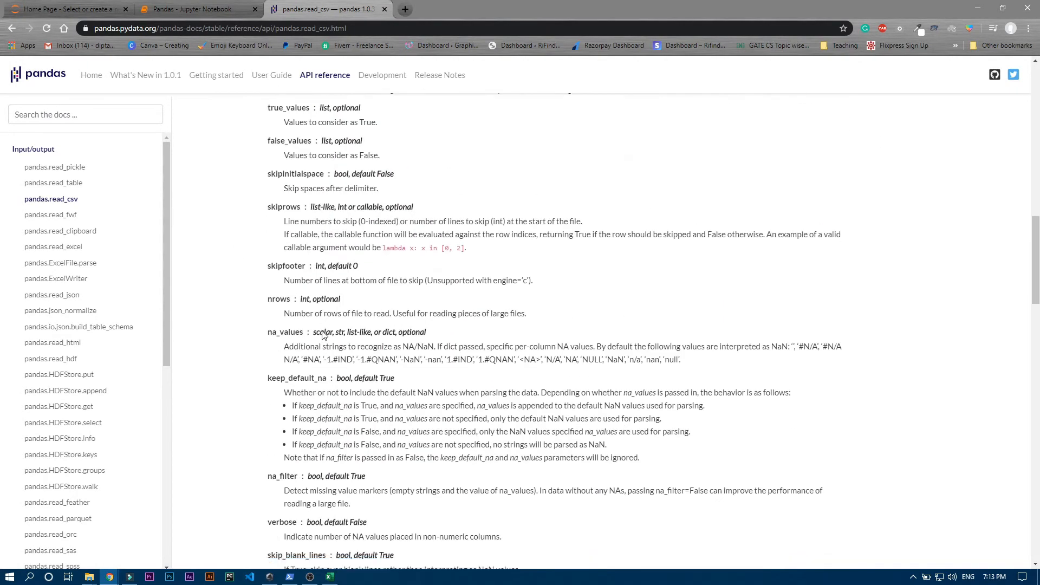
scroll(down, 3)
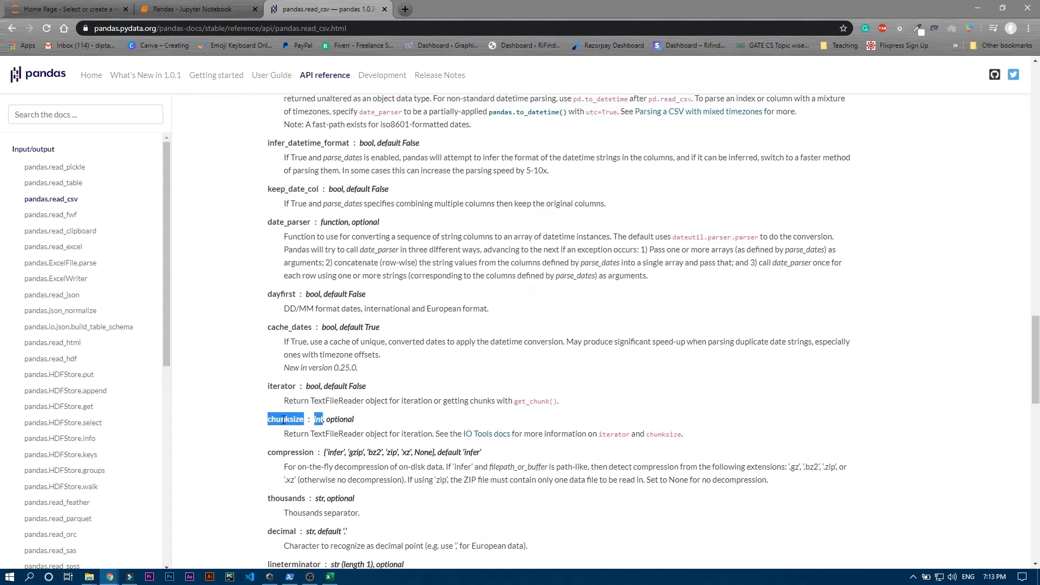
Read Large_file.csv with chunksize=5 and show new_data_frame as a TextFileReader object.
click(192, 9)
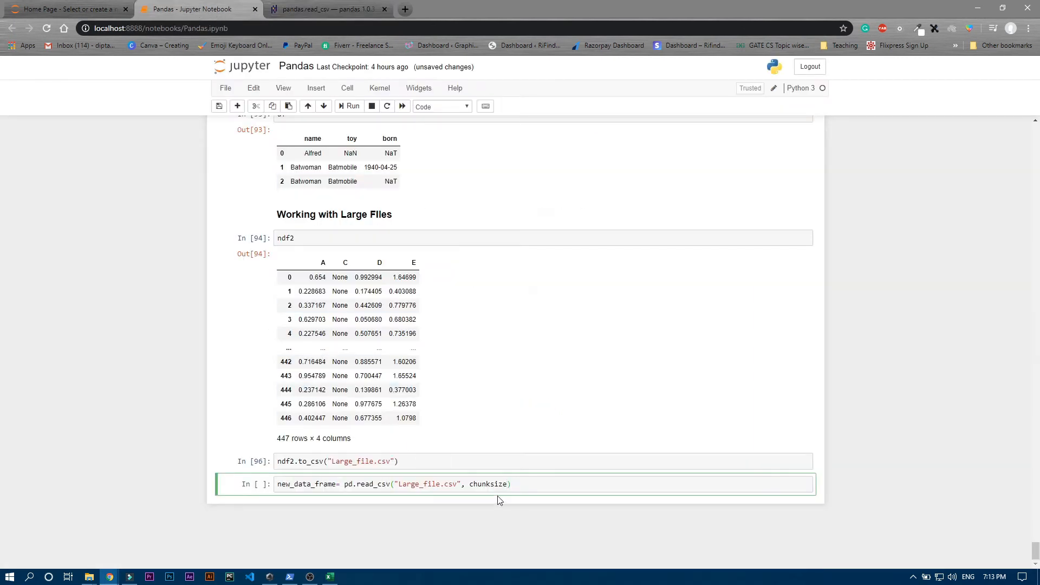
text(int)
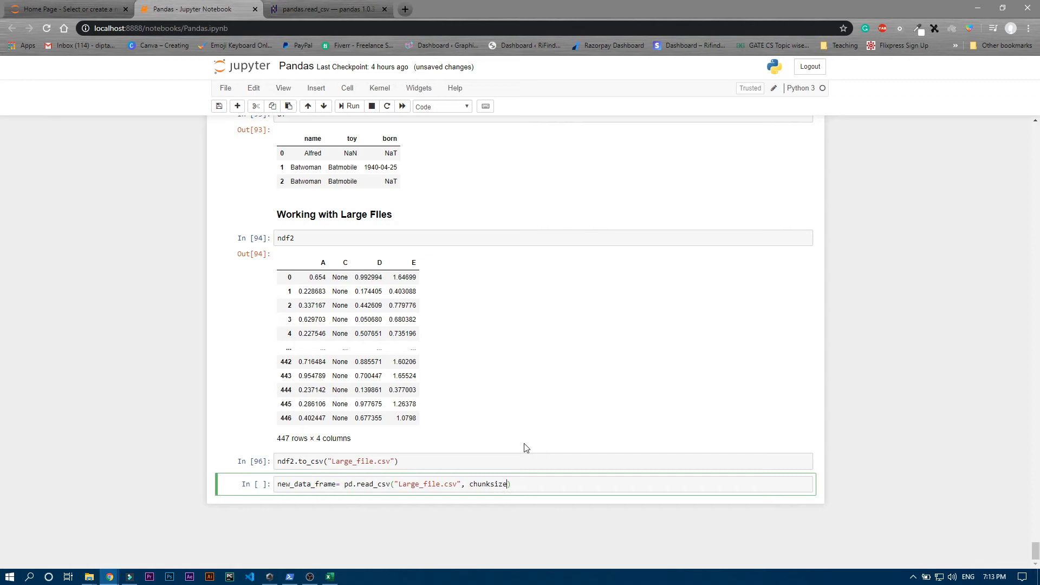
text(5)
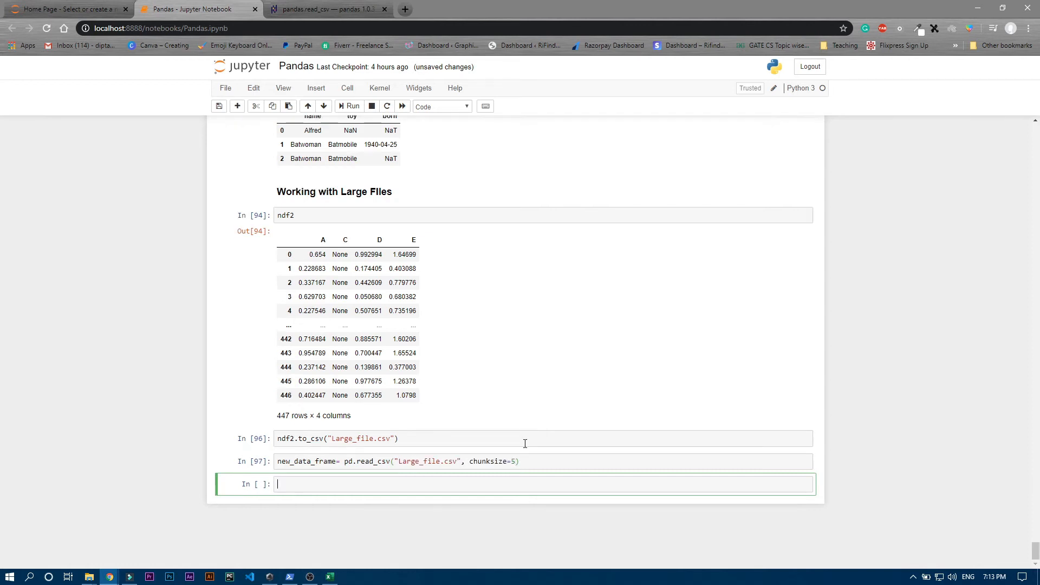
text(new_data_frame)
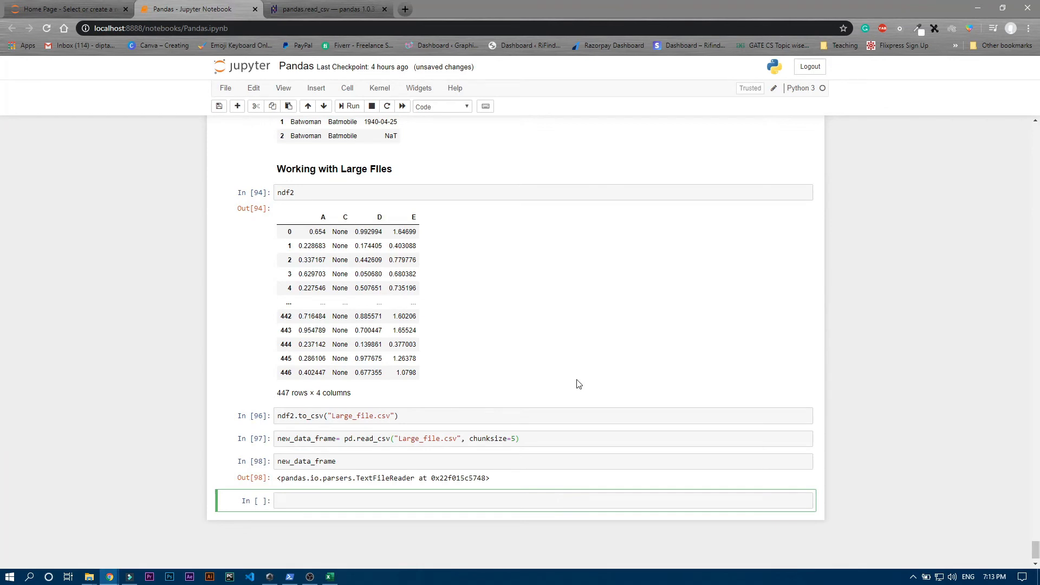
click(390, 461)
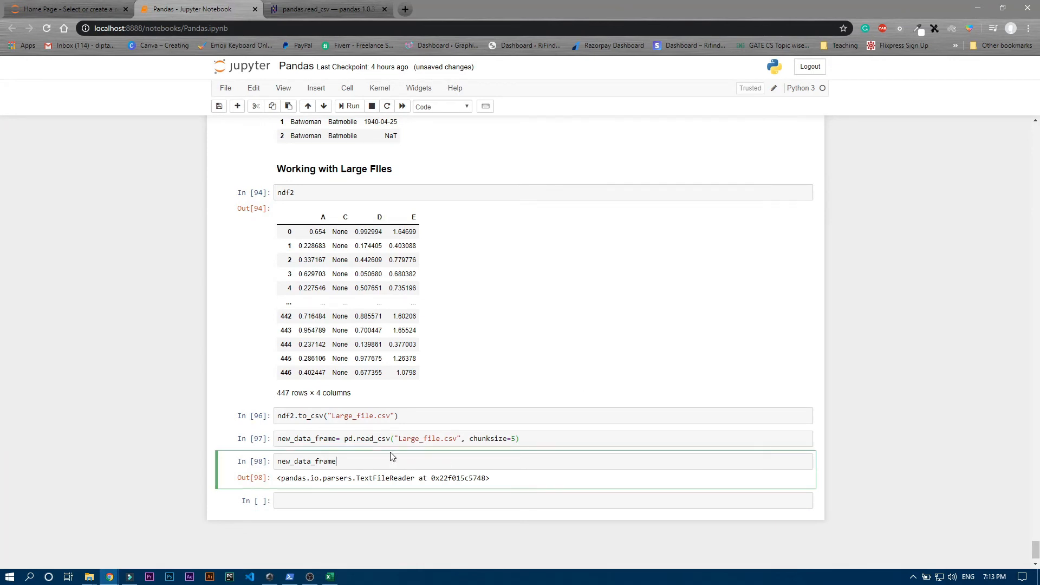
click(355, 438)
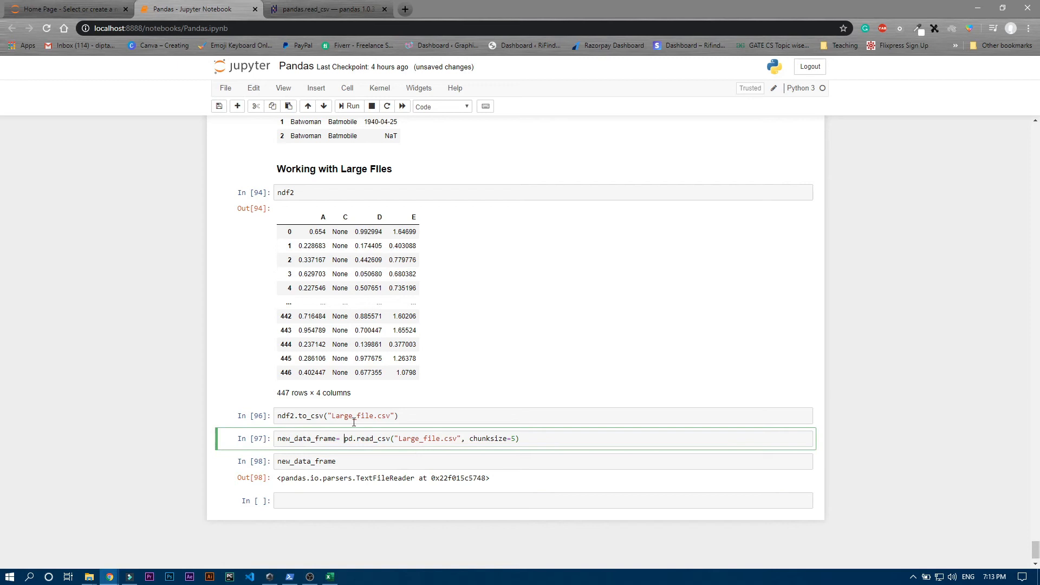
Run 'for df in pd.read_csv("Large_file.csv", chunksize=5): print(df)' to print five-row chunks.
text(for df)
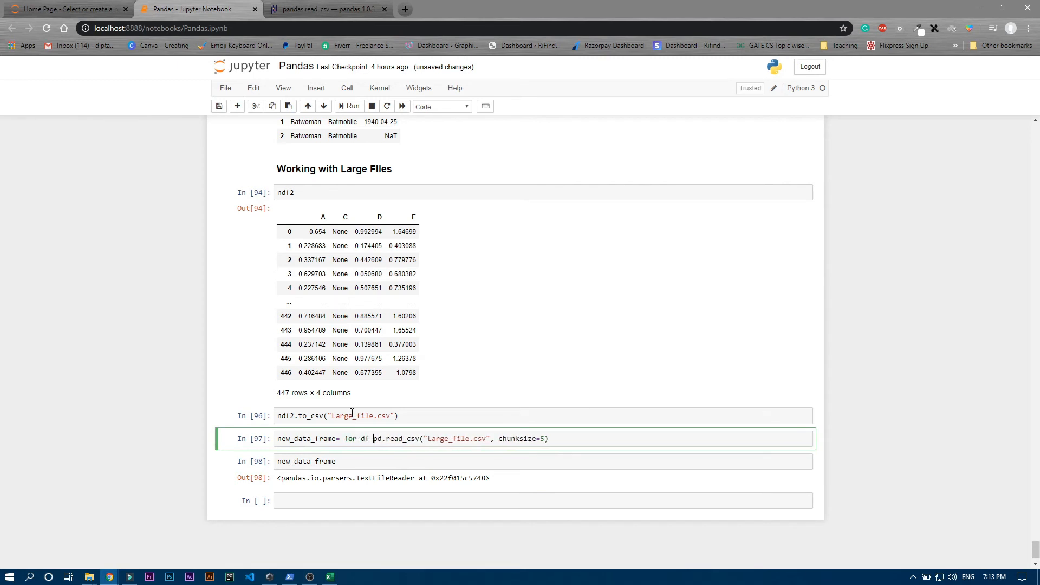
text(in)
text(p)
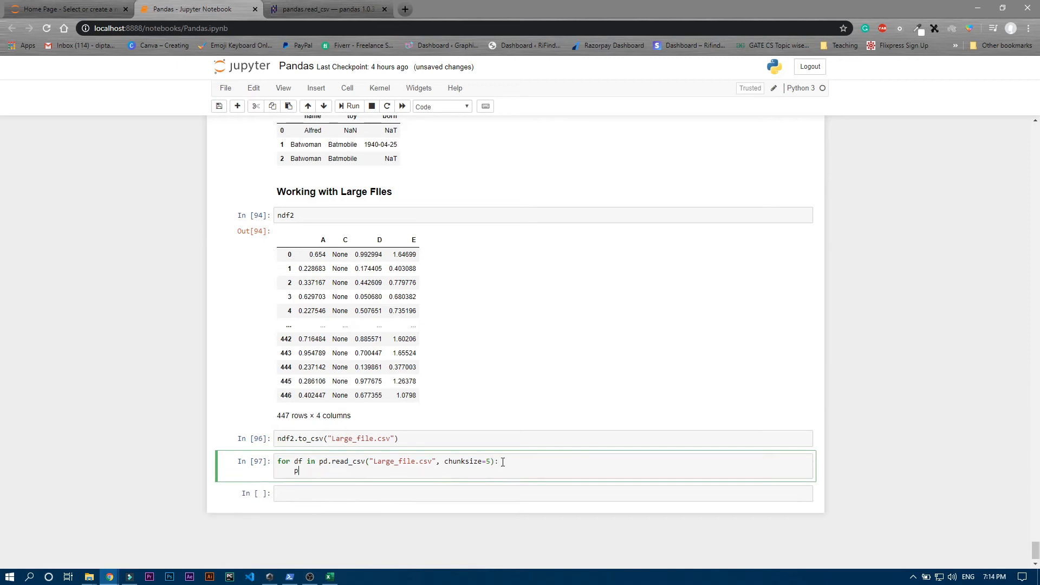
text(rint(df)
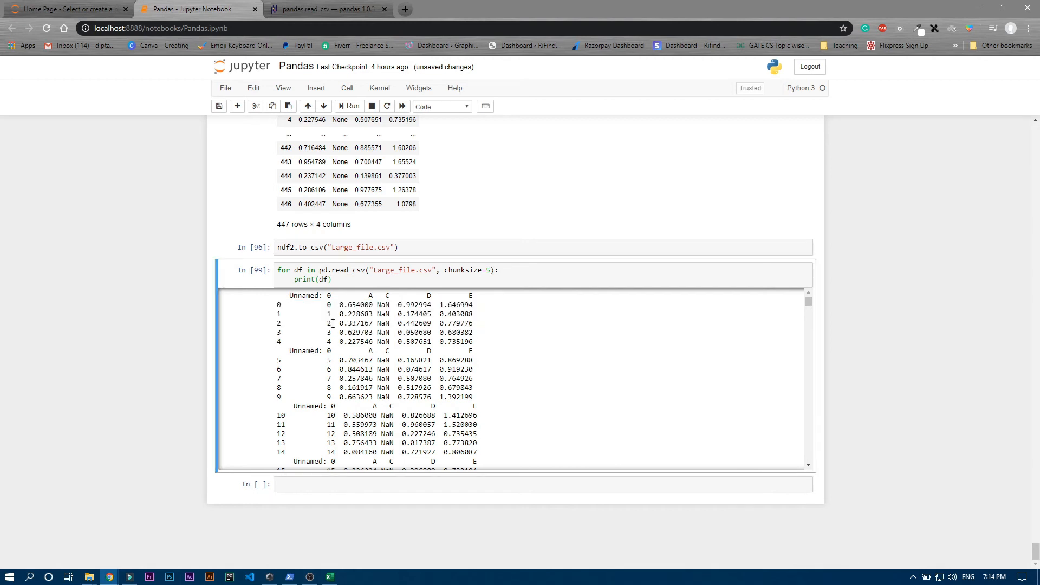
click(509, 270)
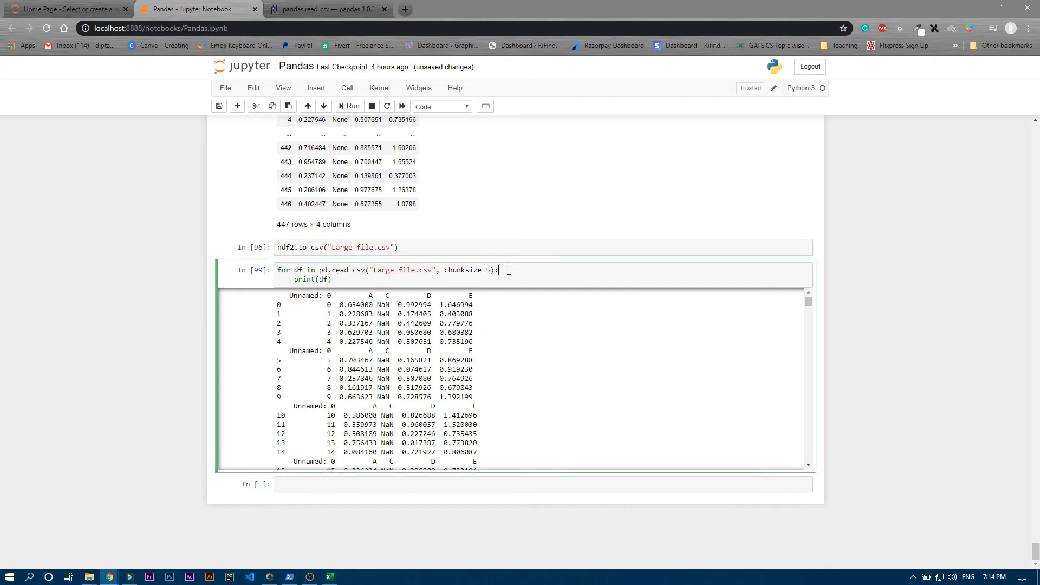
Print "separated" before each five-row chunk, then return to the read_csv documentation.
text(print)
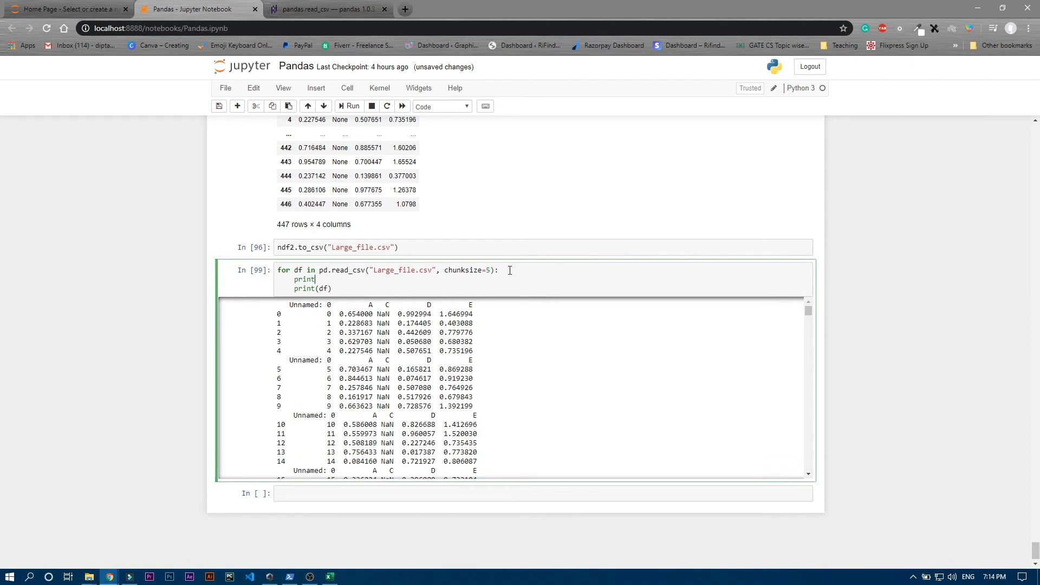
text(Se))
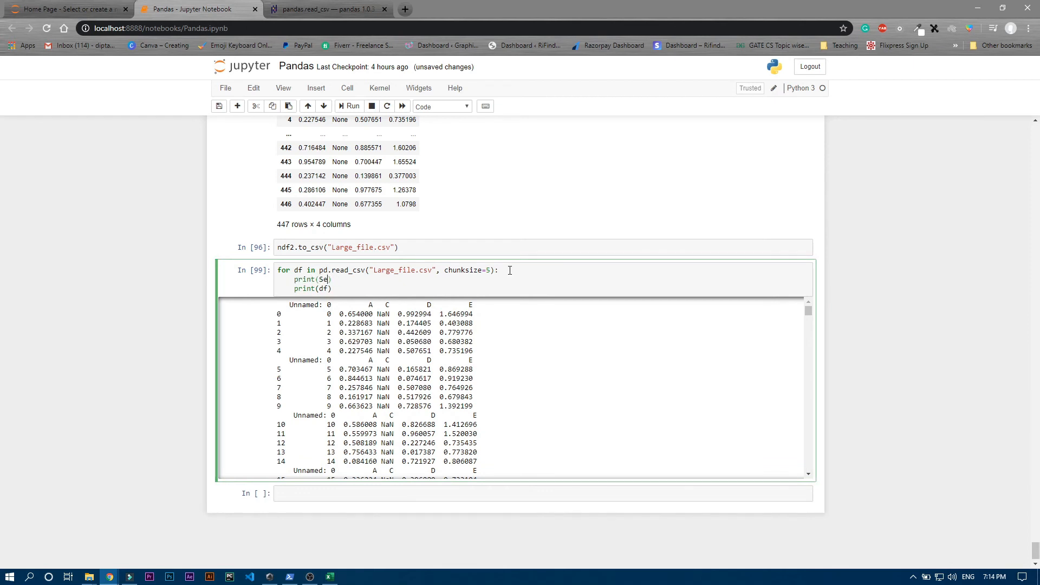
text("sep")
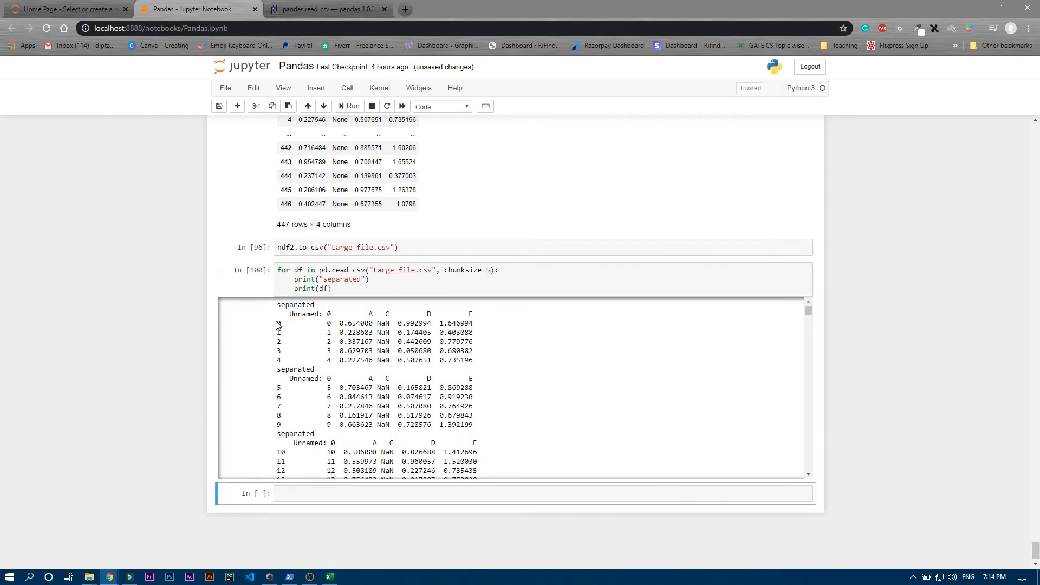
double_click(295, 369)
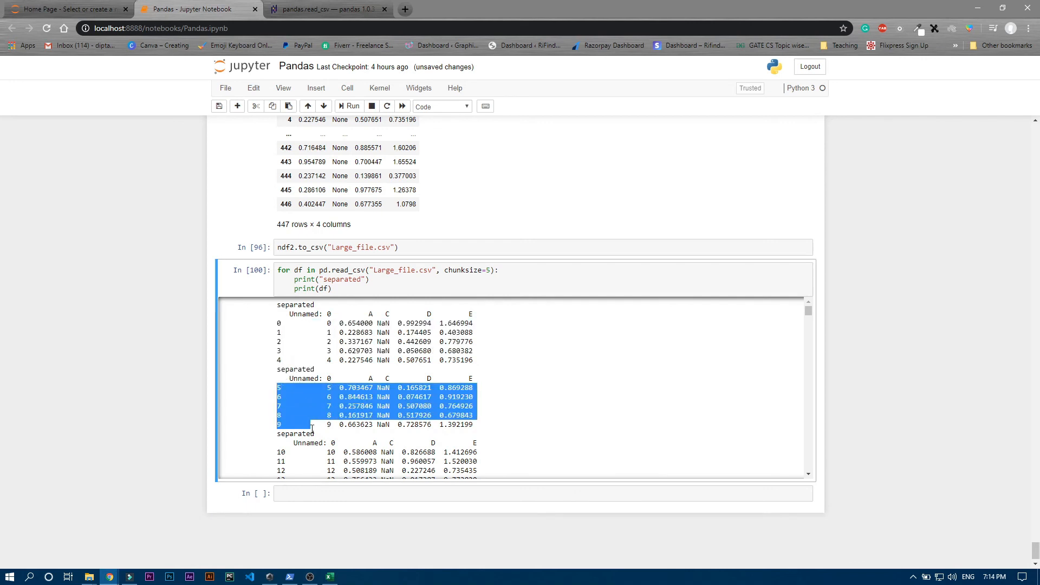
click(418, 305)
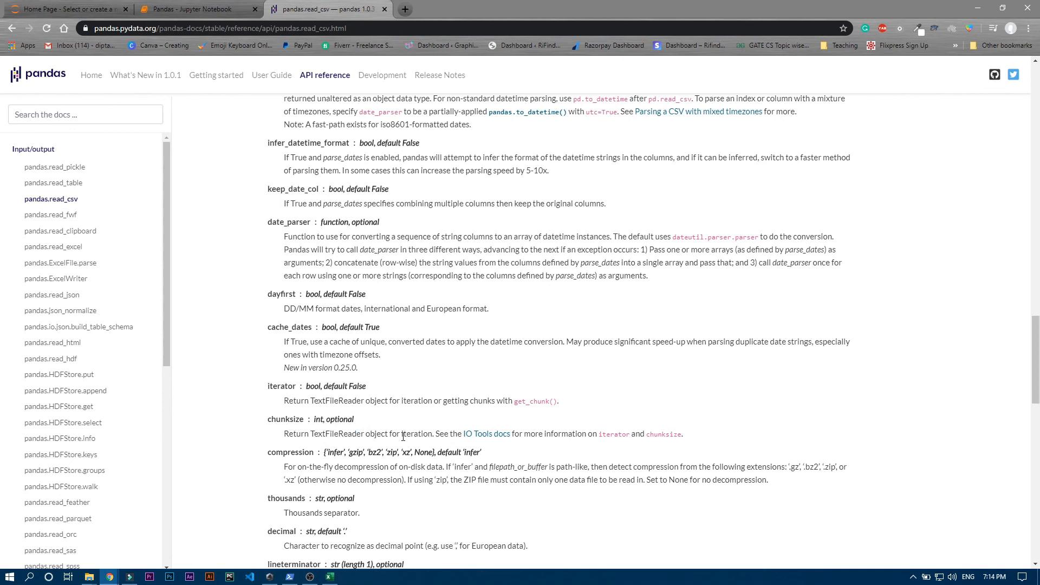
click(192, 8)
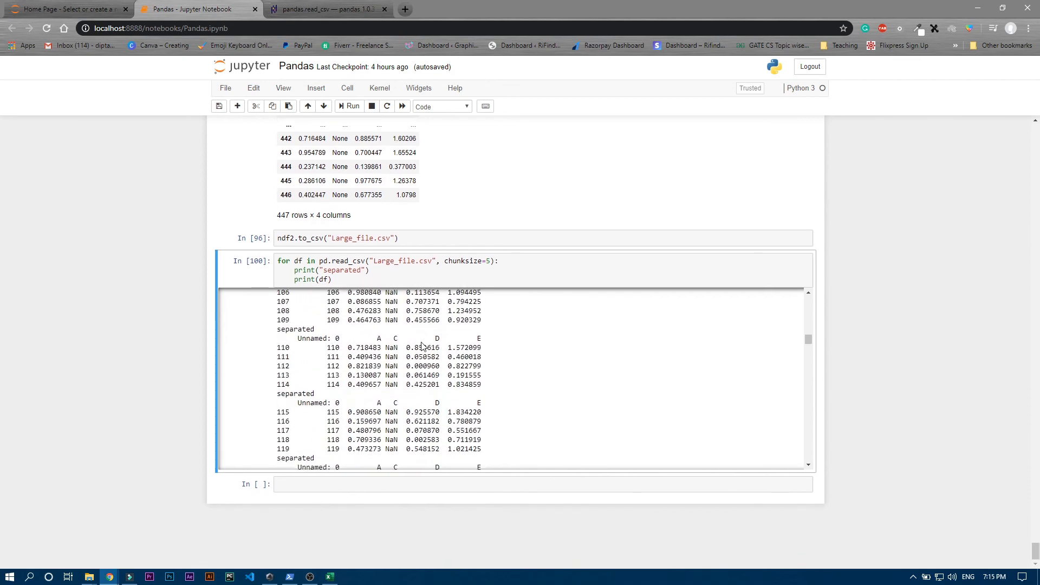
Scroll to the end of the output and highlight the final chunk, rows 445–446.
scroll(down, 3)
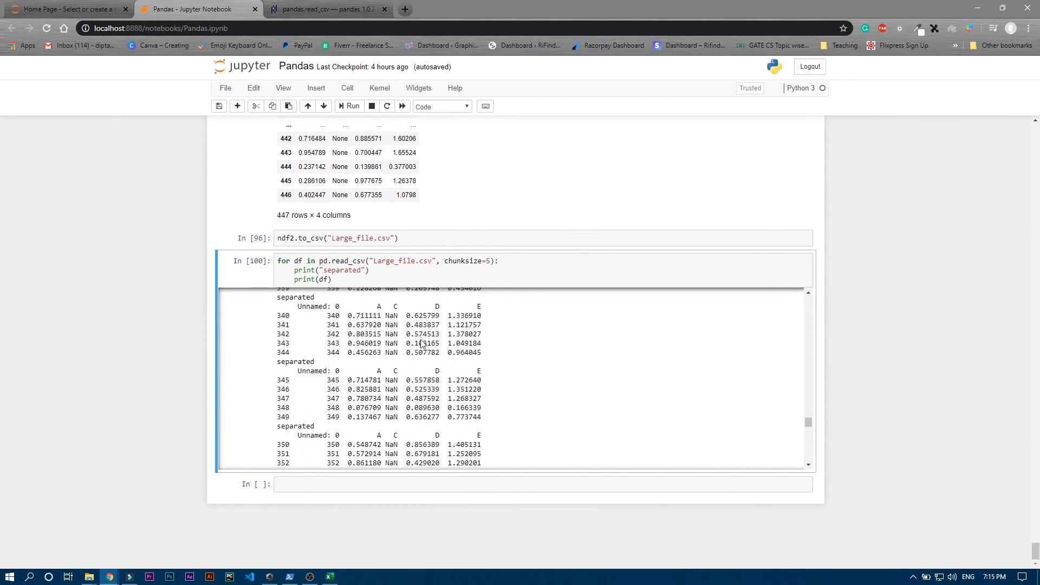
scroll(down, 3)
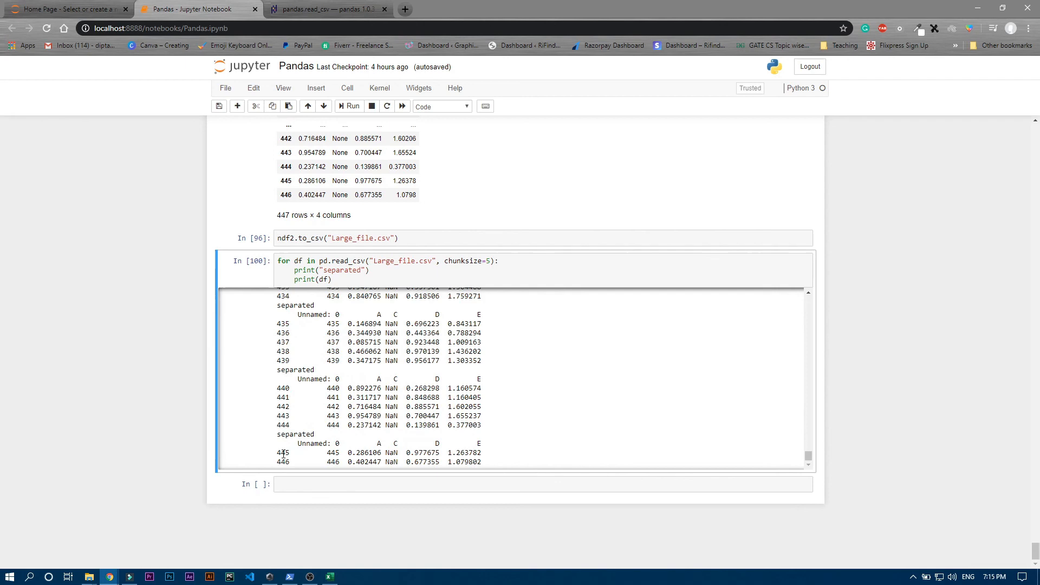
drag(278, 452, 483, 462)
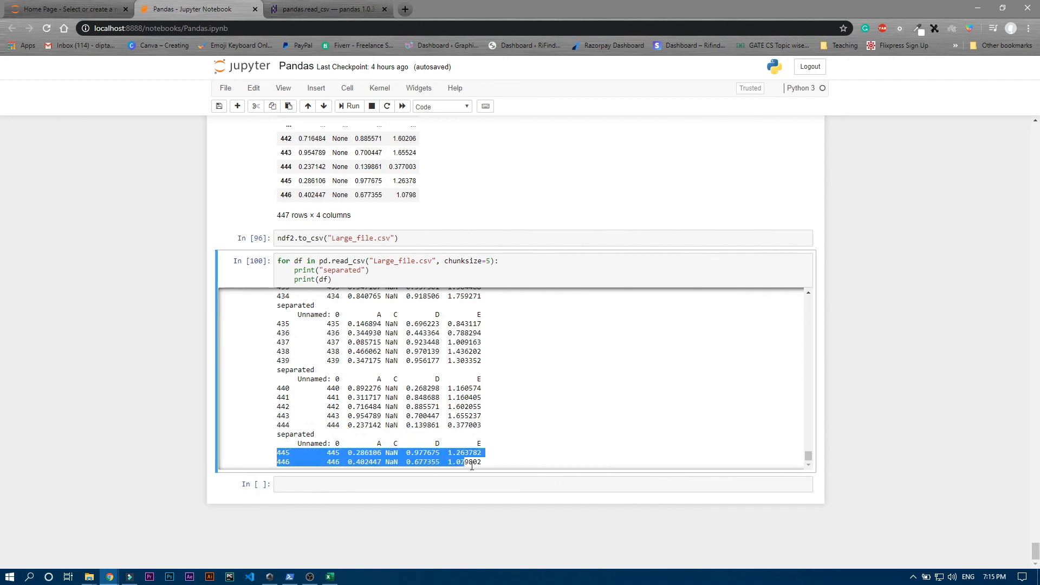